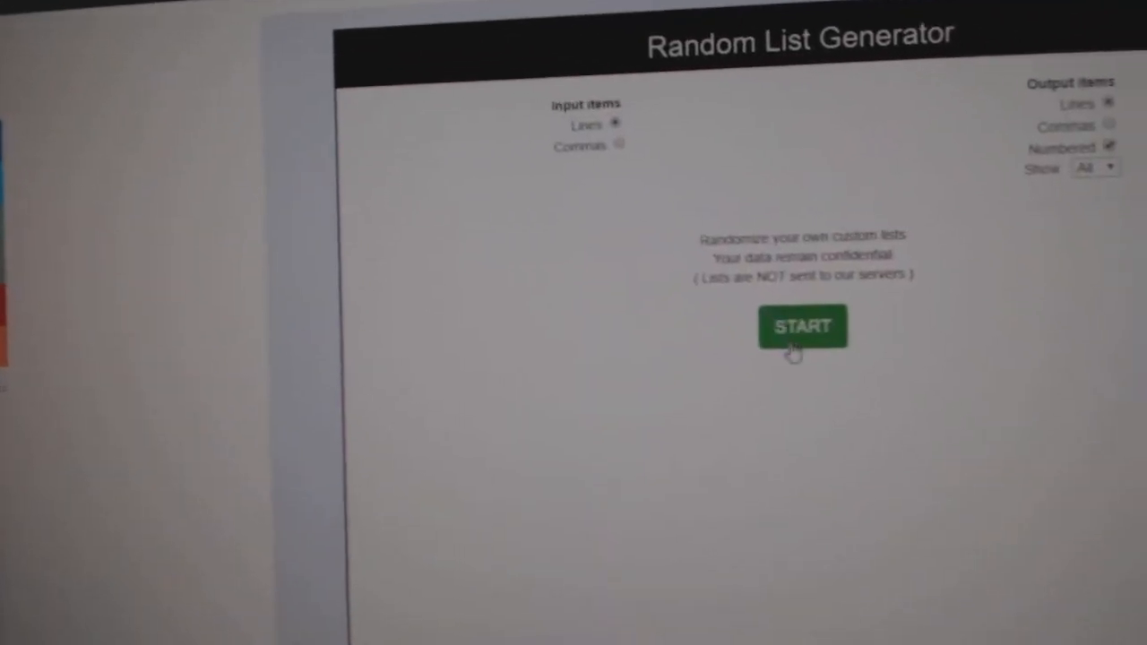
Start a custom list and randomize the 30 pasted player names with spots
click(802, 327)
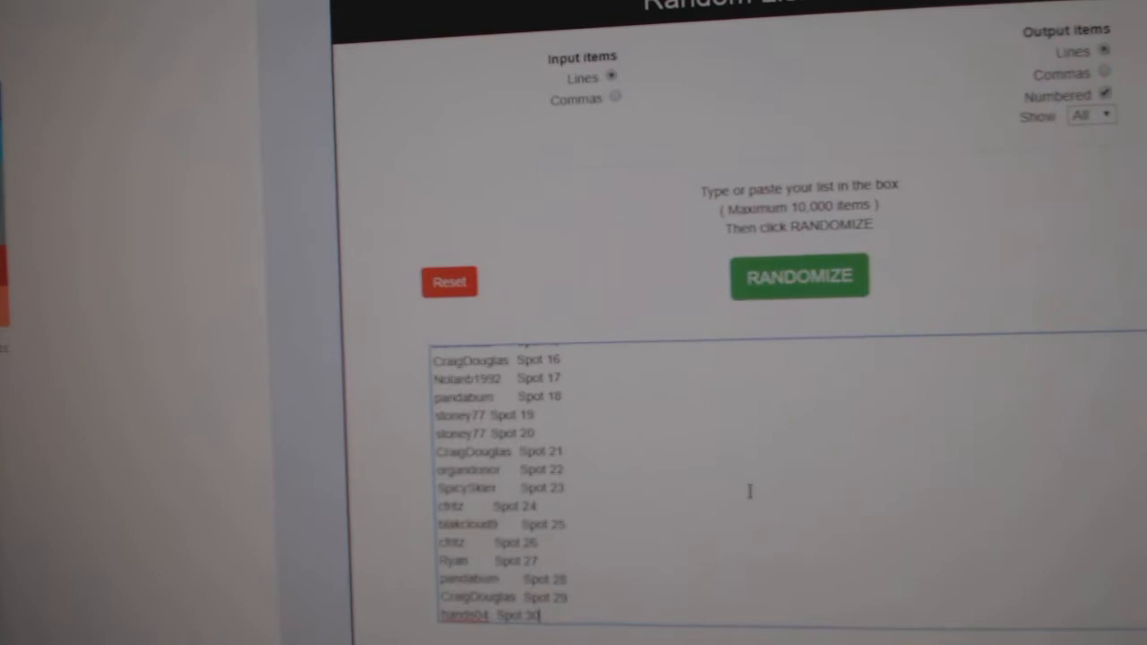
click(799, 275)
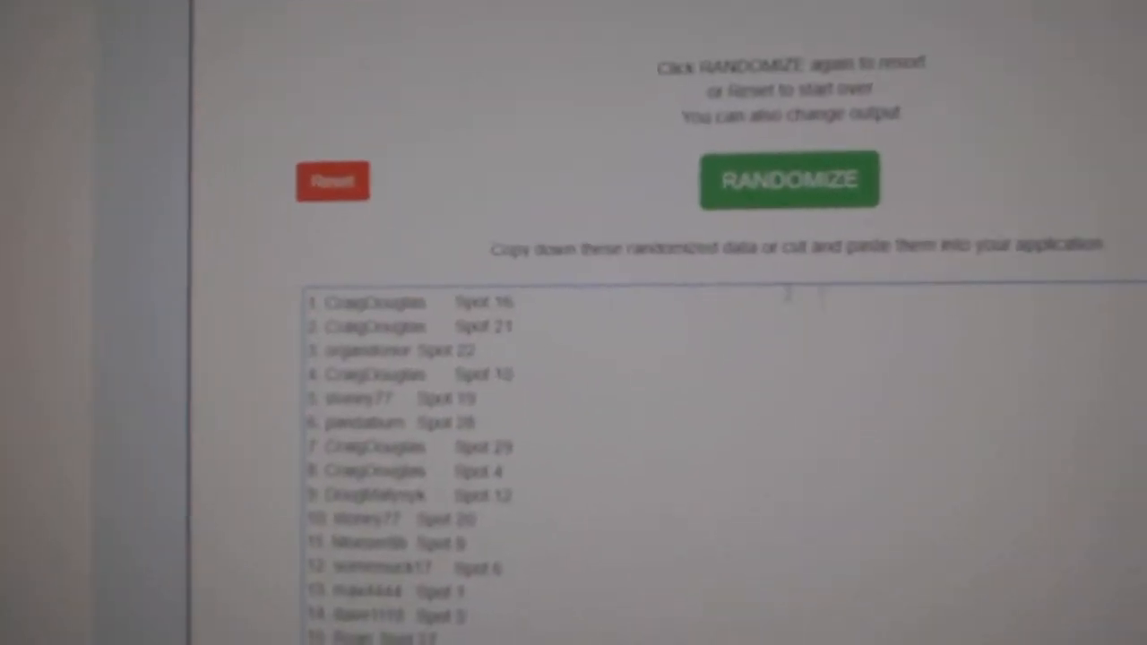
Reset, randomize the thirty team names, and copy the shuffled output
click(787, 179)
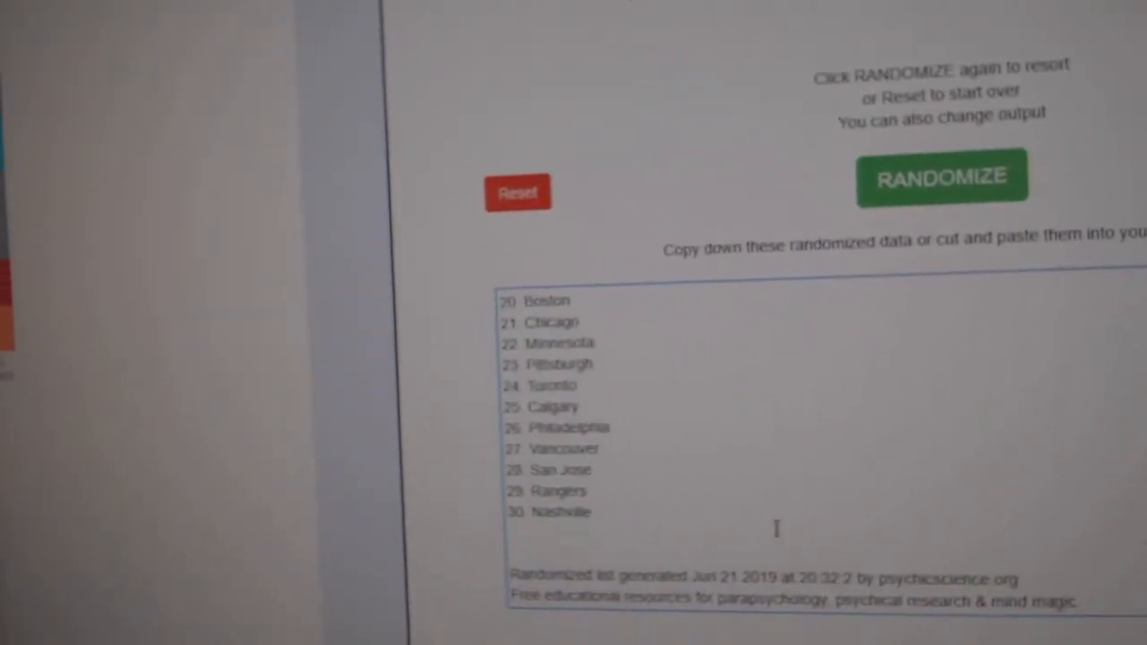
right_click(583, 448)
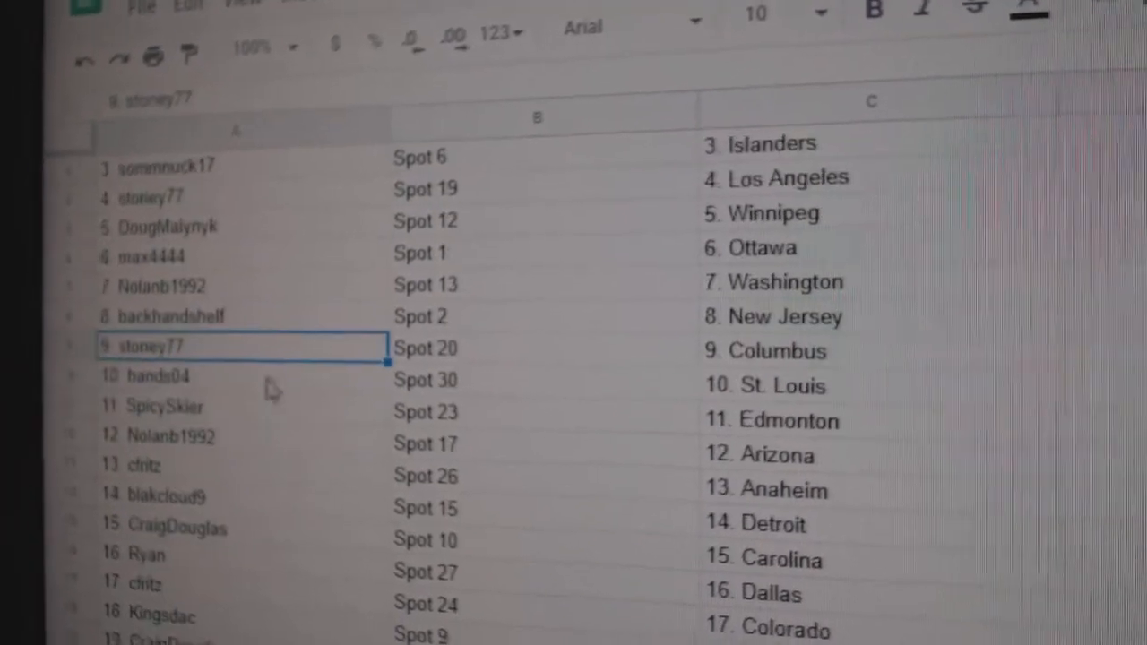
Select the SpicySkier entry in column A of the Google Sheet
click(165, 408)
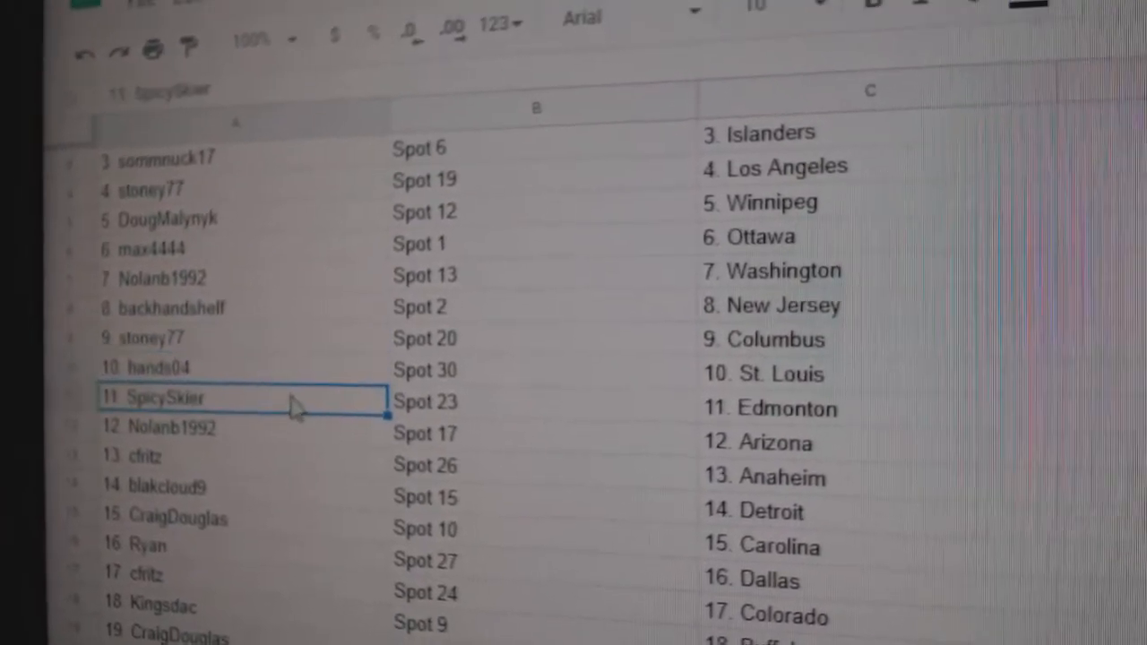